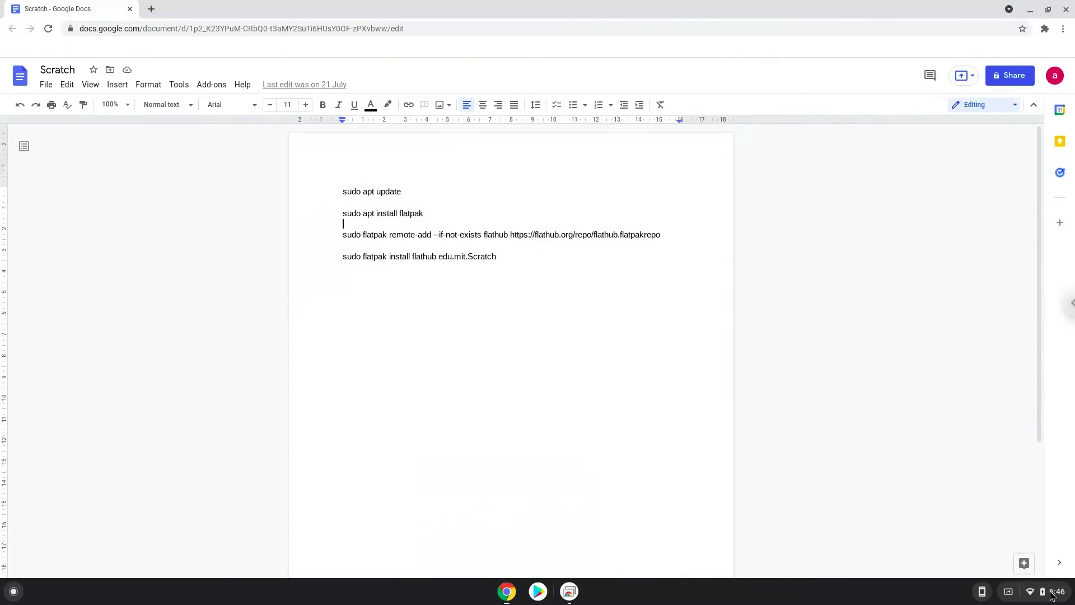
- Open Settings from the system tray and go to Advanced > Developers
left_click(1041, 591)
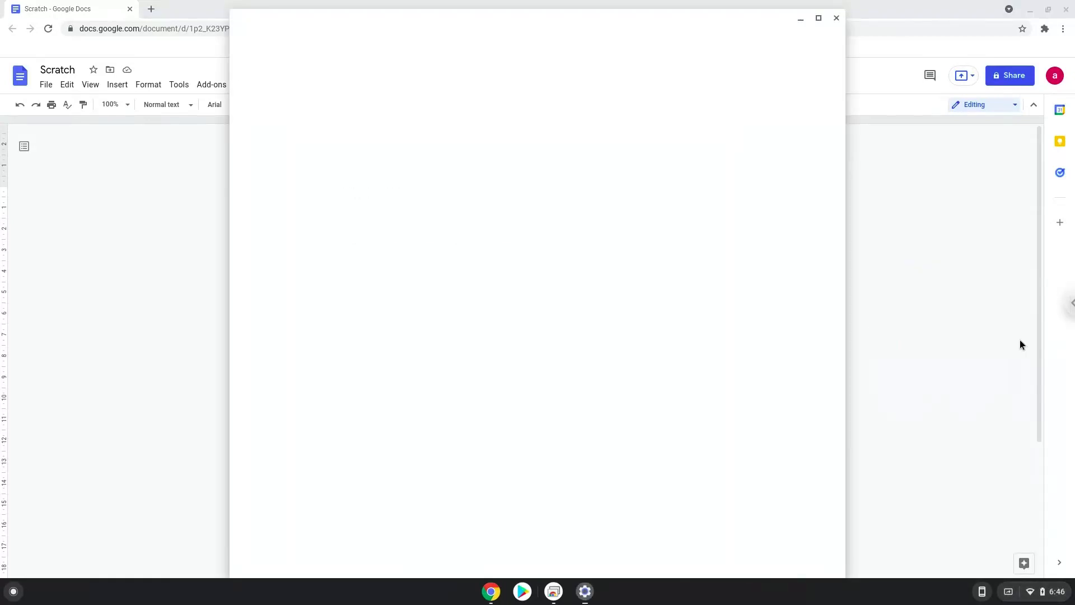
left_click(583, 595)
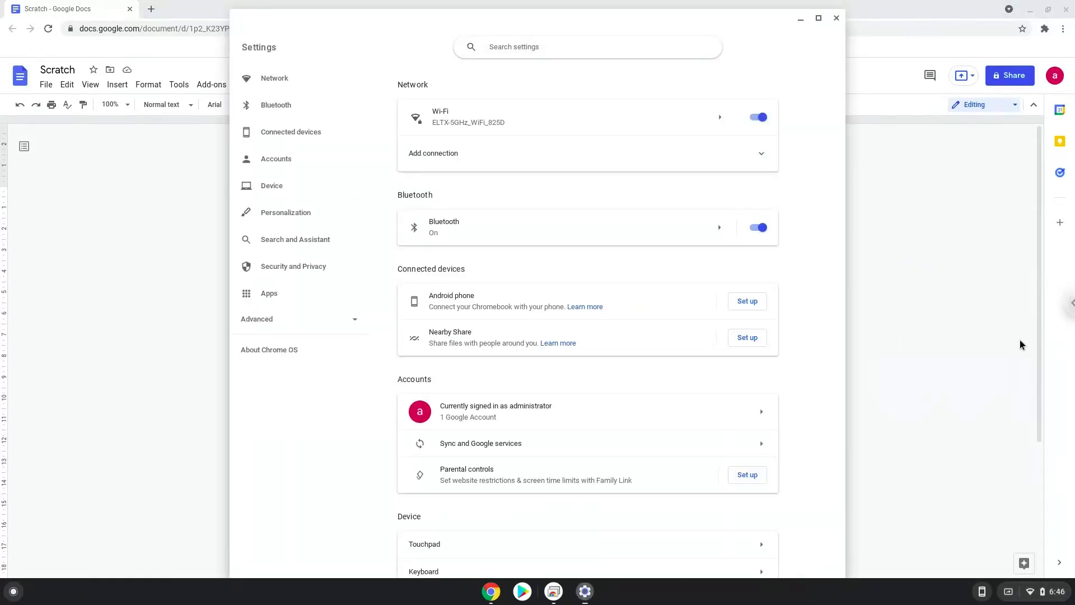
mouse_move(278, 321)
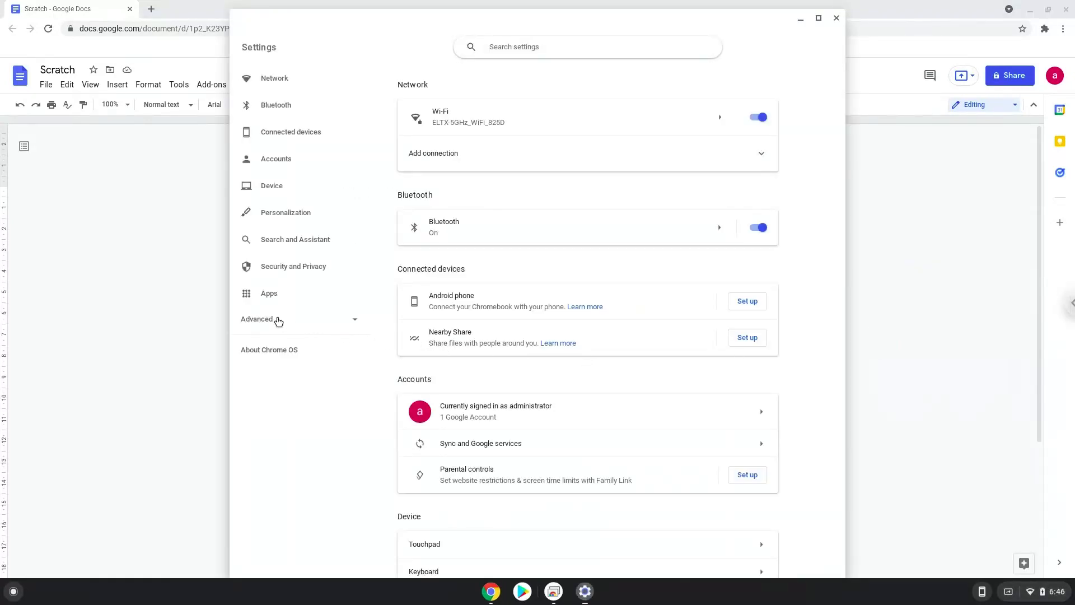
left_click(258, 318)
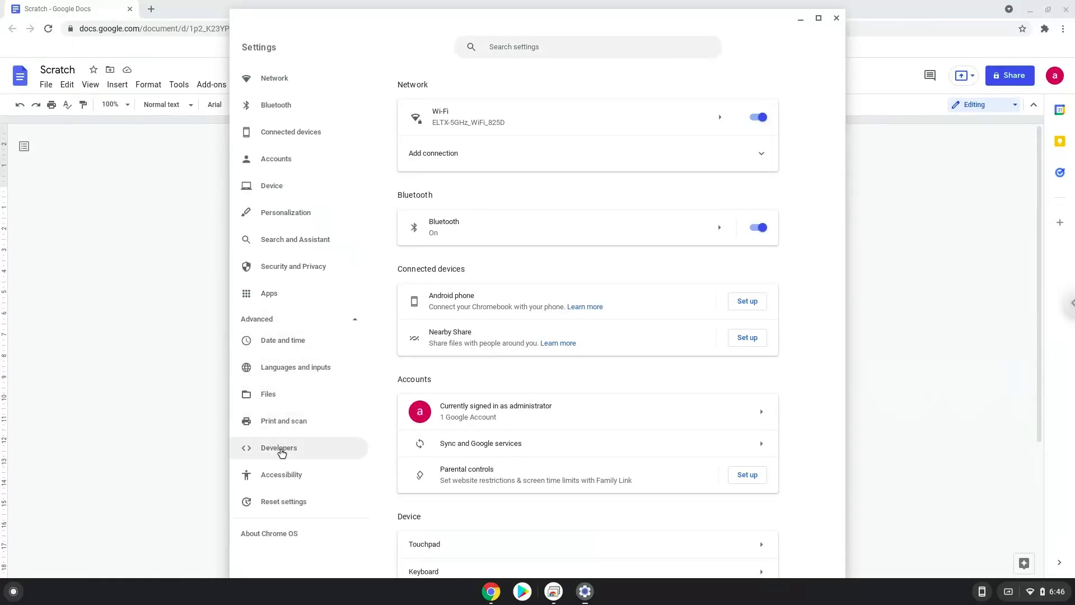
left_click(278, 448)
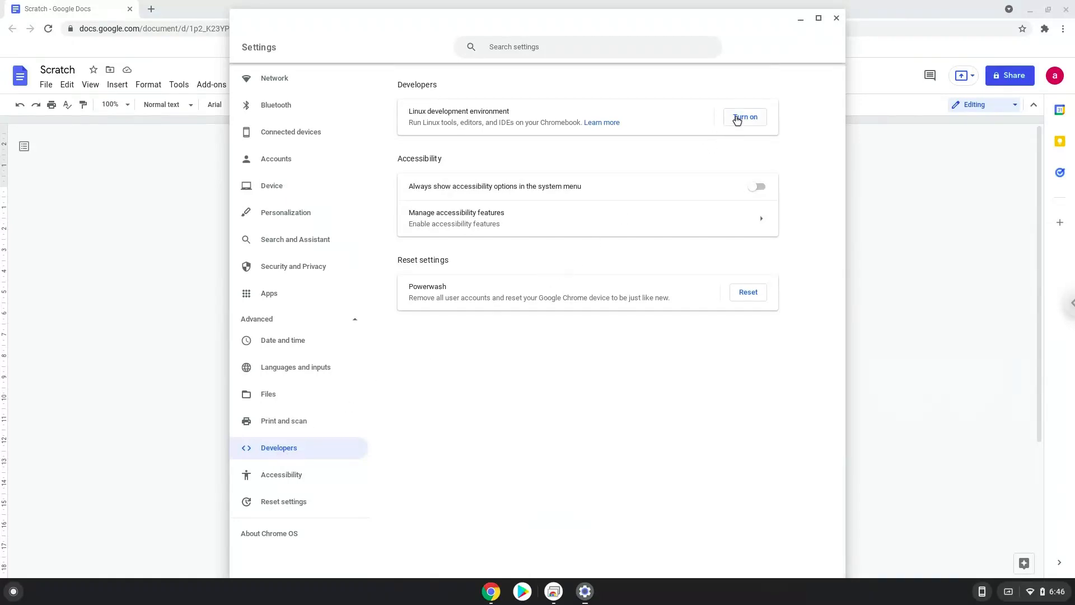
- Install the Linux development environment with the recommended disk size, then close Terminal
left_click(744, 116)
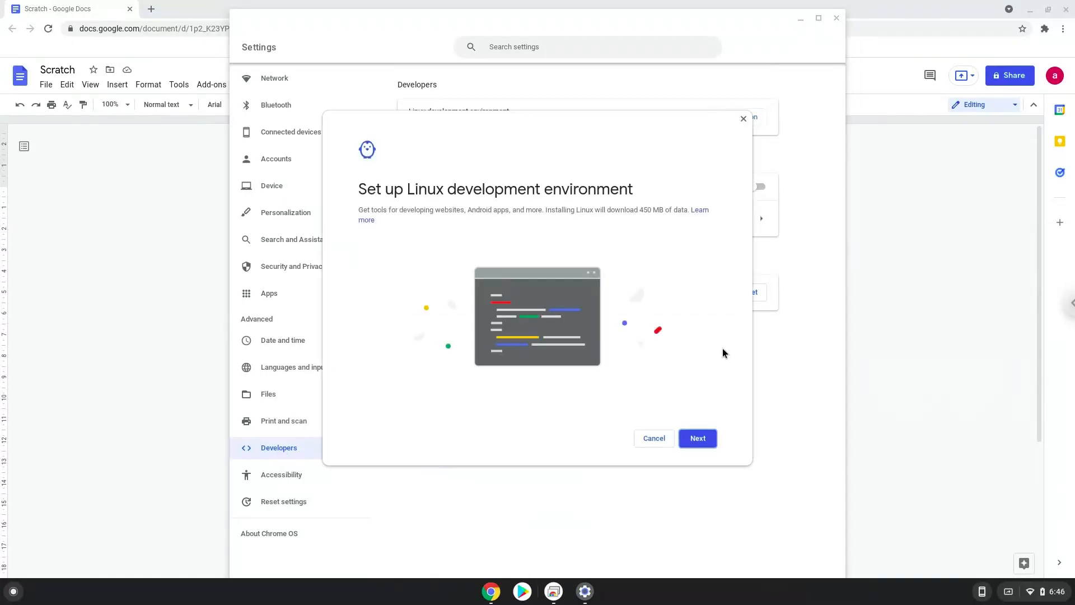
left_click(697, 438)
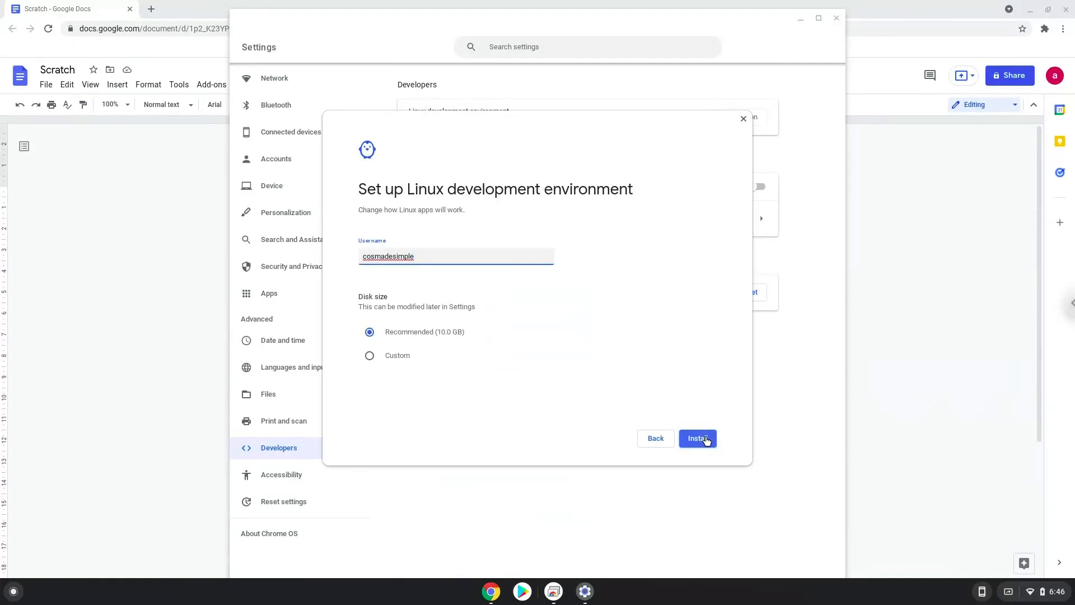
left_click(697, 438)
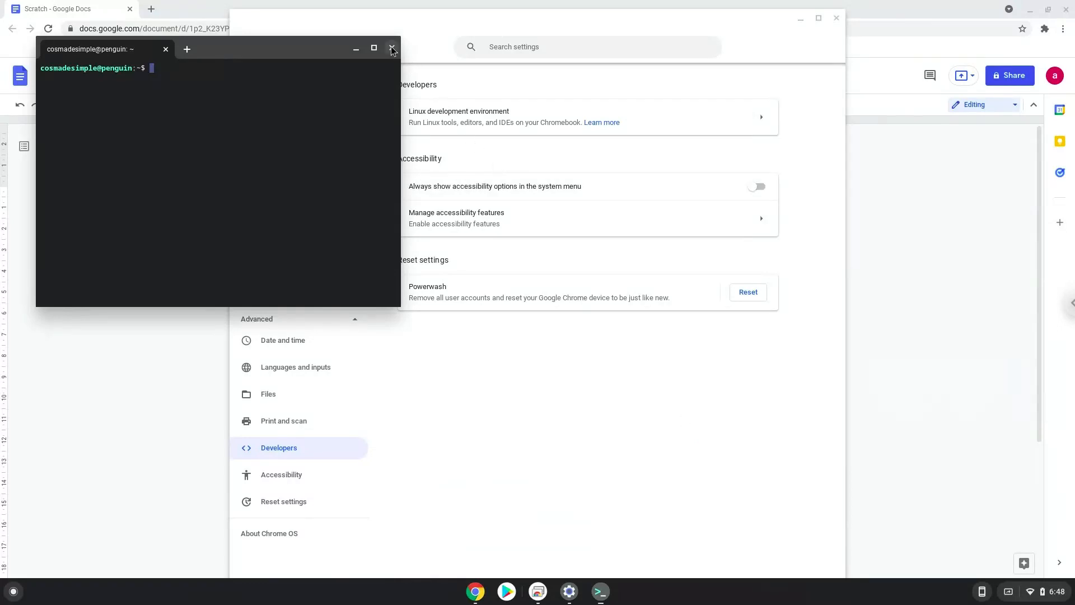
left_click(391, 48)
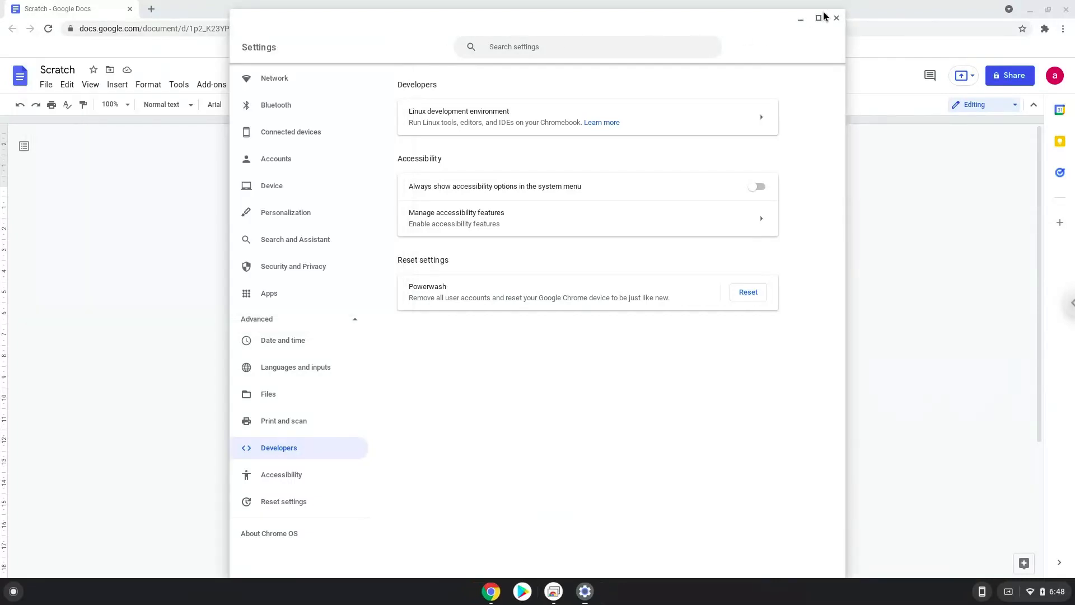
- Close Settings and copy the 'sudo apt update' line from the Scratch notes
left_click(836, 18)
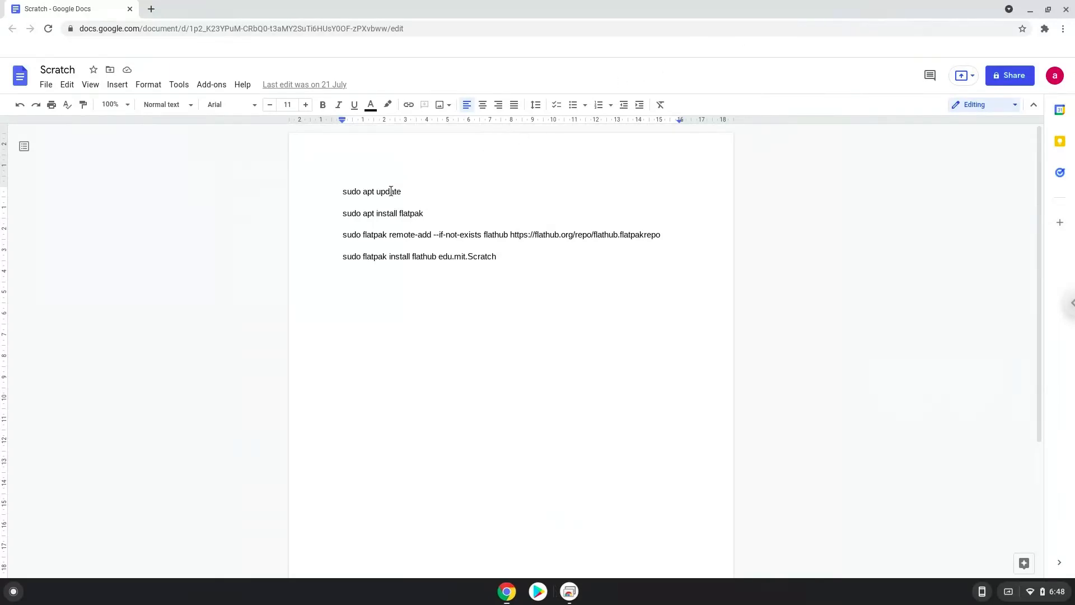
right_click(371, 192)
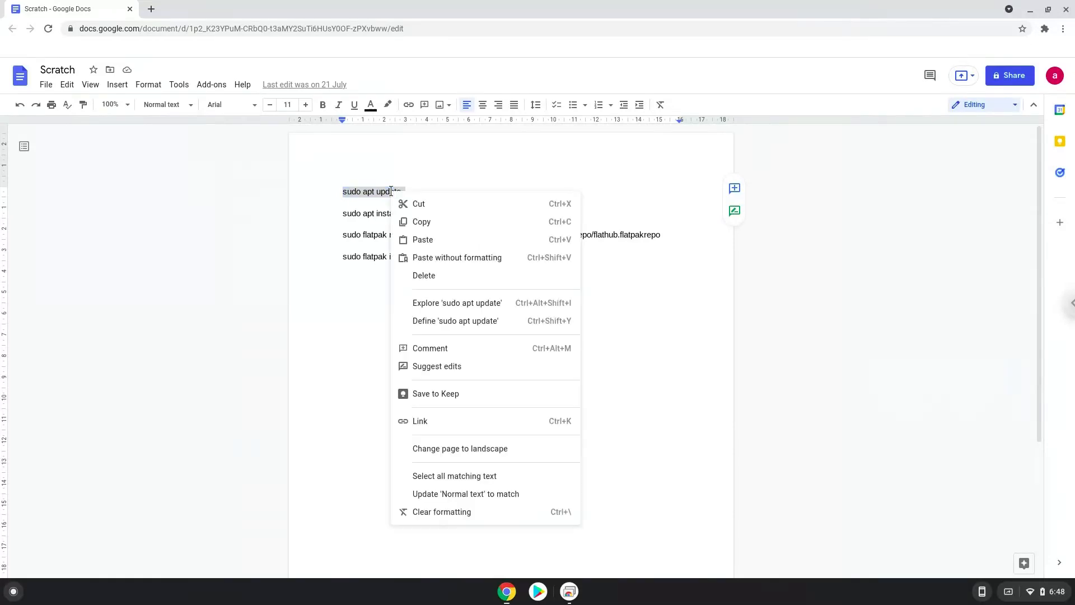
left_click(150, 442)
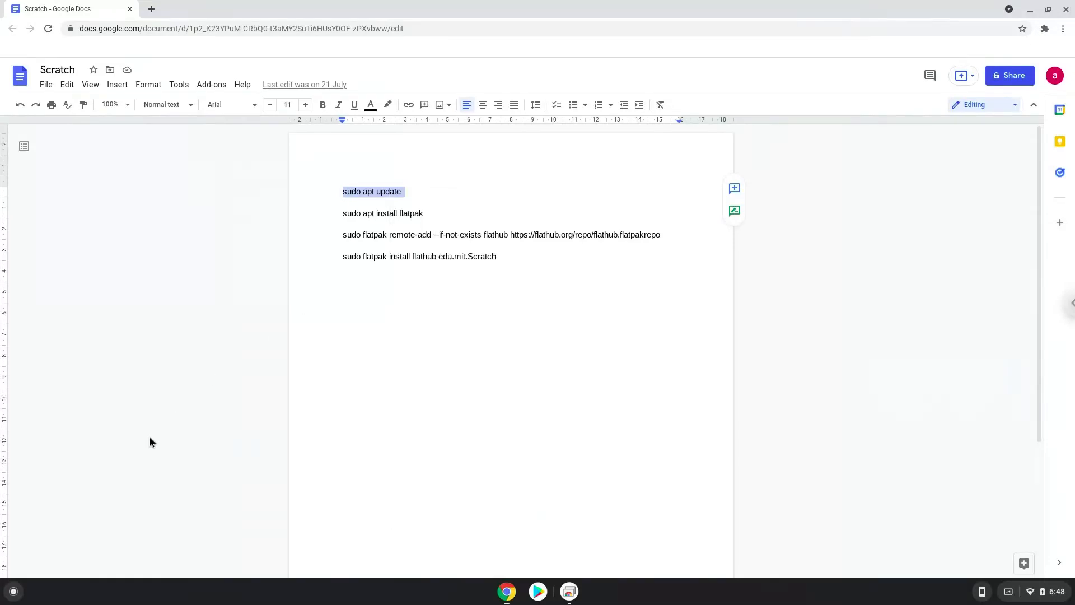
mouse_move(9, 586)
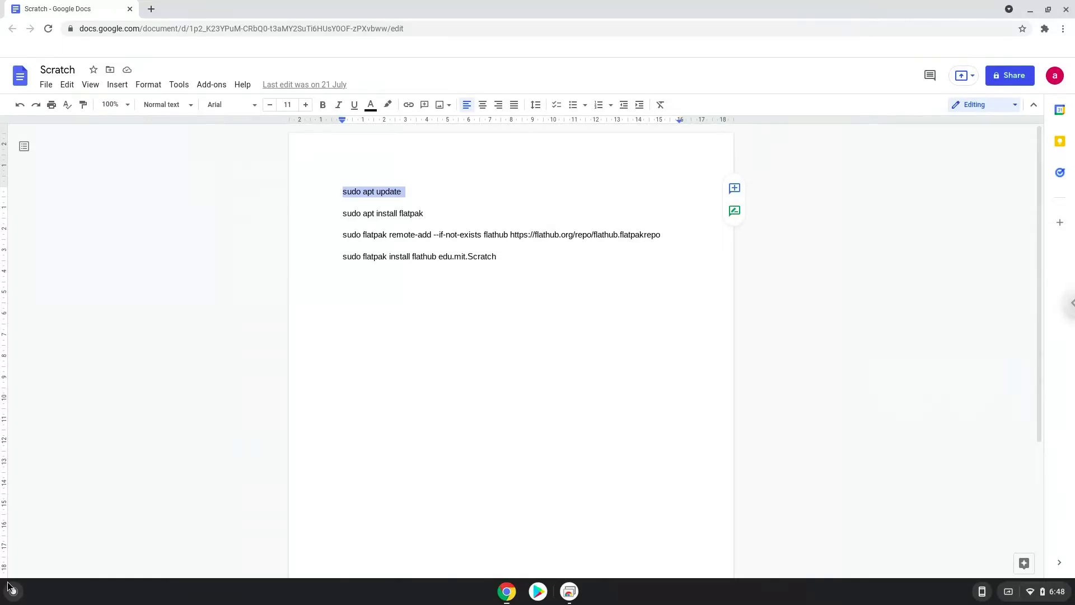
- Search the Launcher for 'terminal' and launch the Linux Terminal
type("terminal")
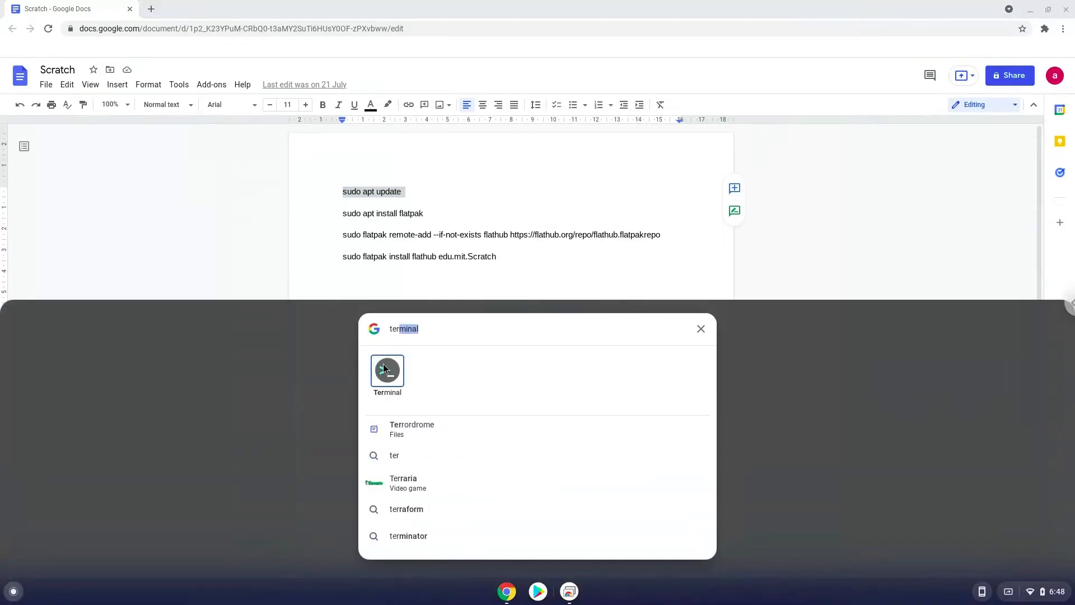
left_click(386, 370)
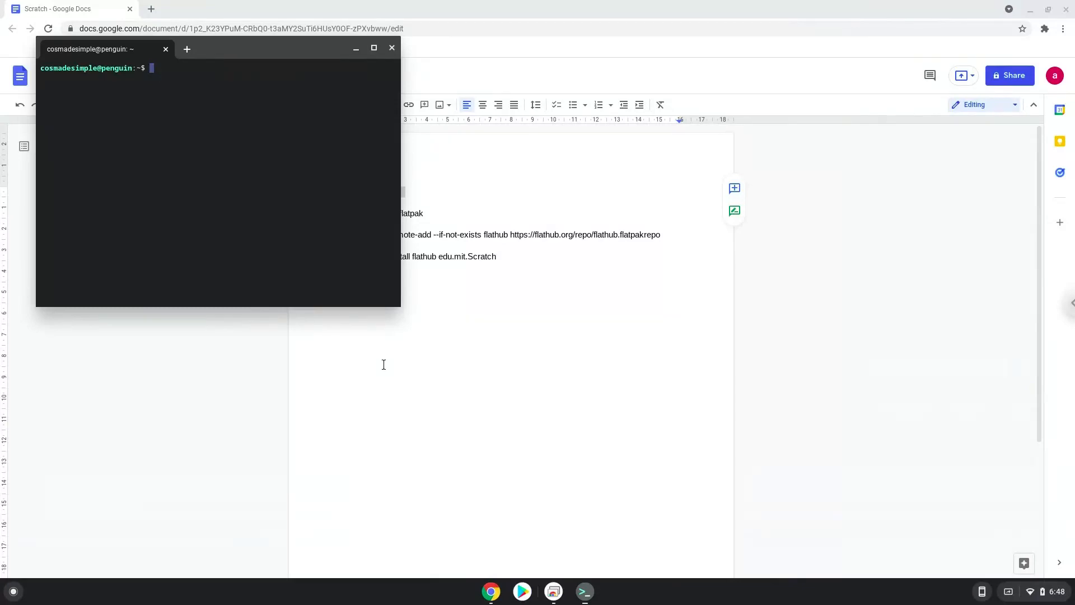
mouse_move(238, 54)
type("sudo apt update")
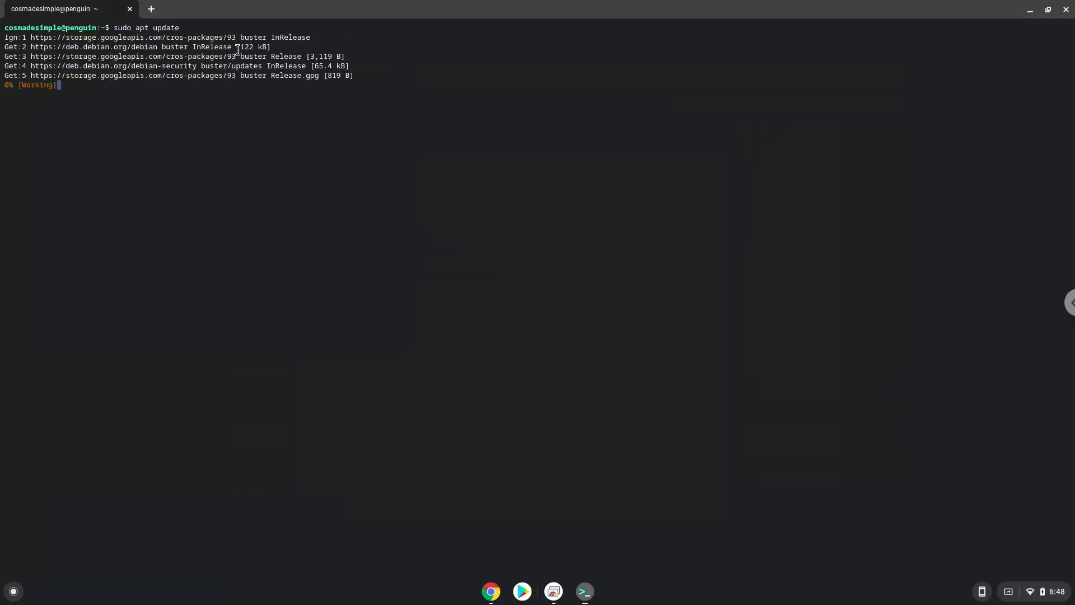
- Run 'sudo apt update', answering y to both repository change prompts
type("y")
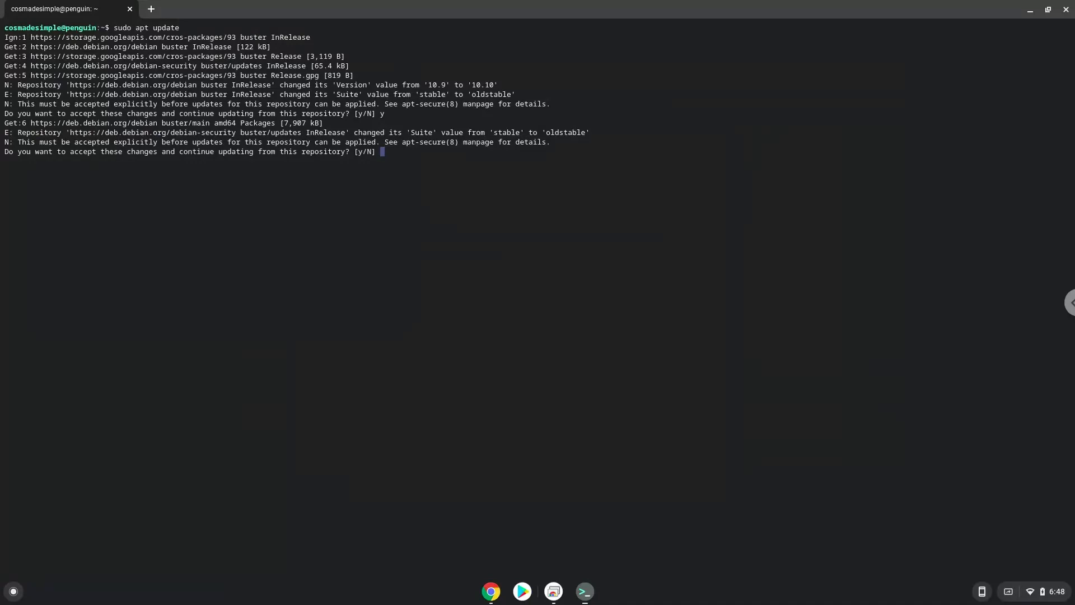
type("y")
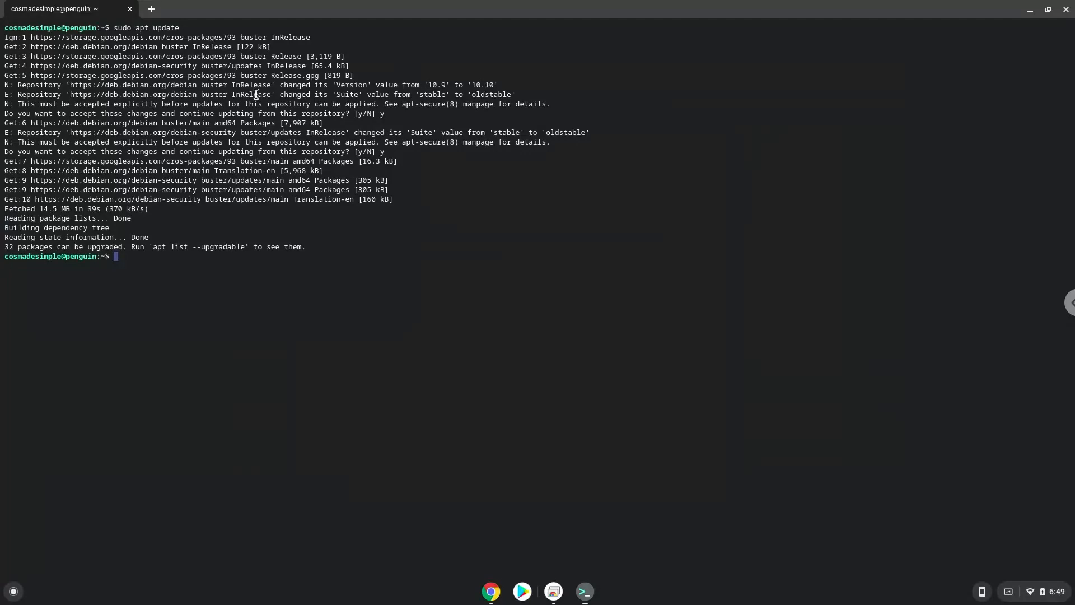
mouse_move(477, 584)
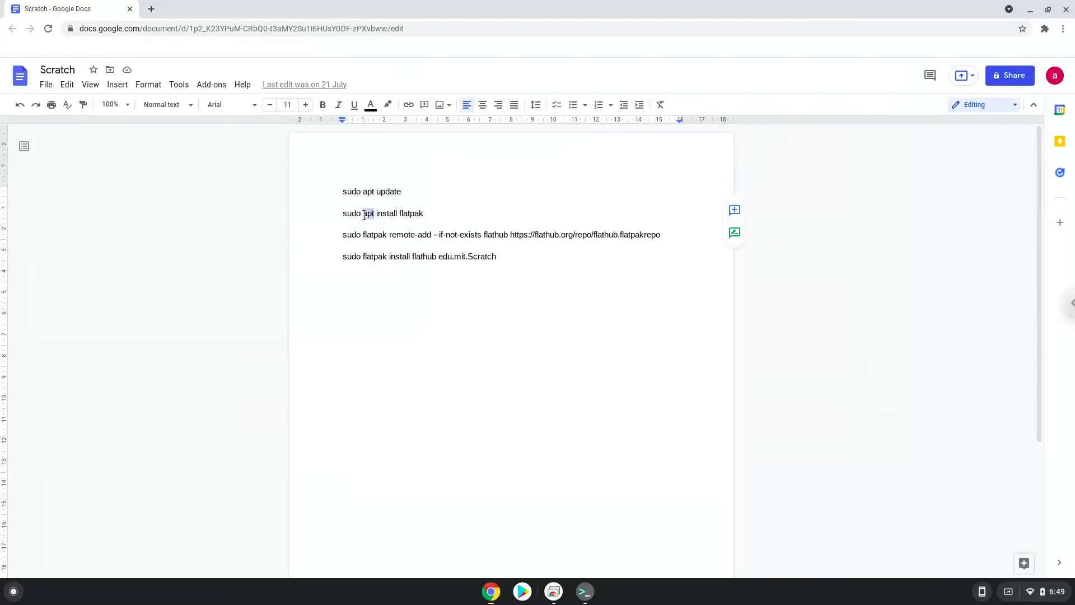
- Copy 'sudo apt install flatpak' from the notes and run it in Terminal
right_click(382, 214)
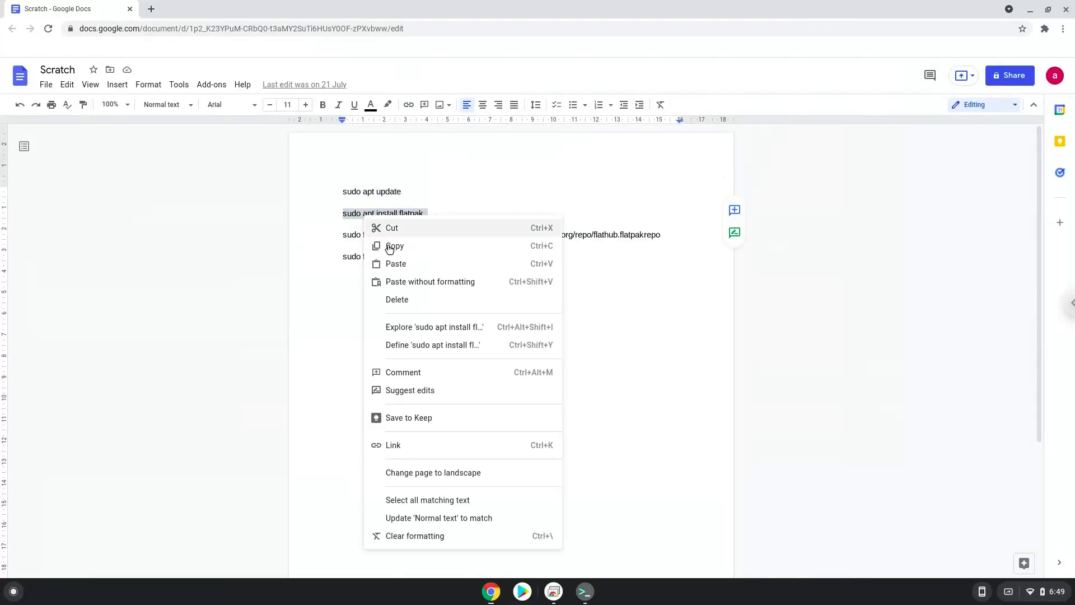
left_click(565, 565)
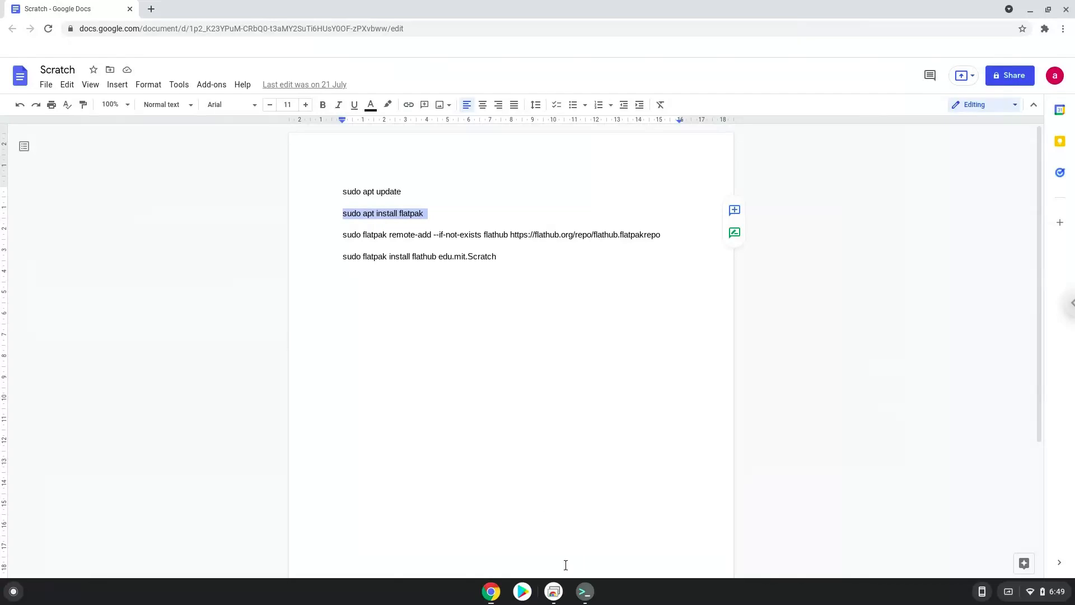
left_click(584, 592)
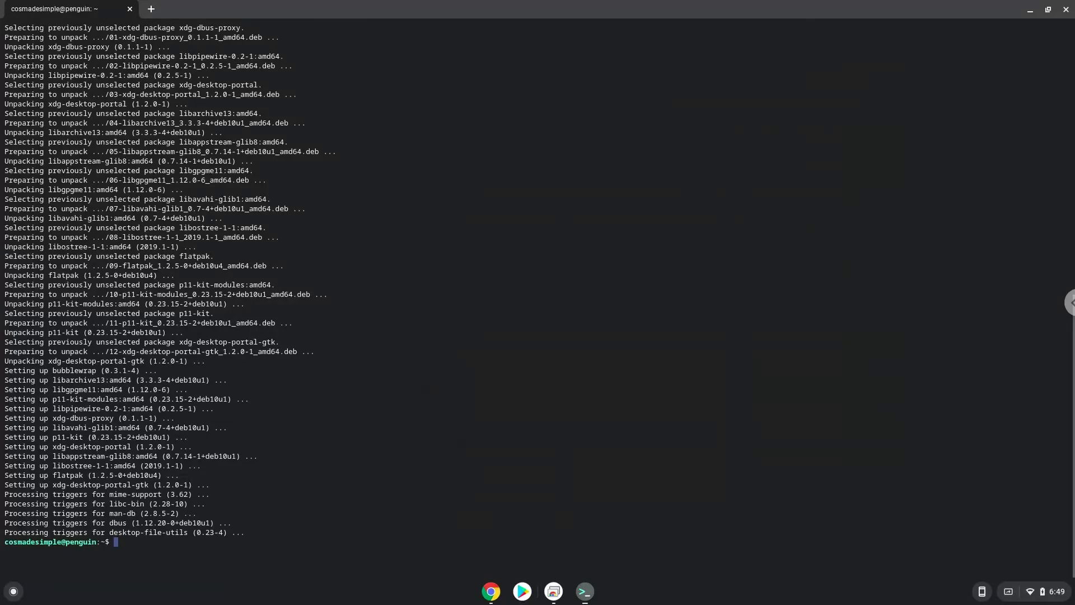
mouse_move(491, 591)
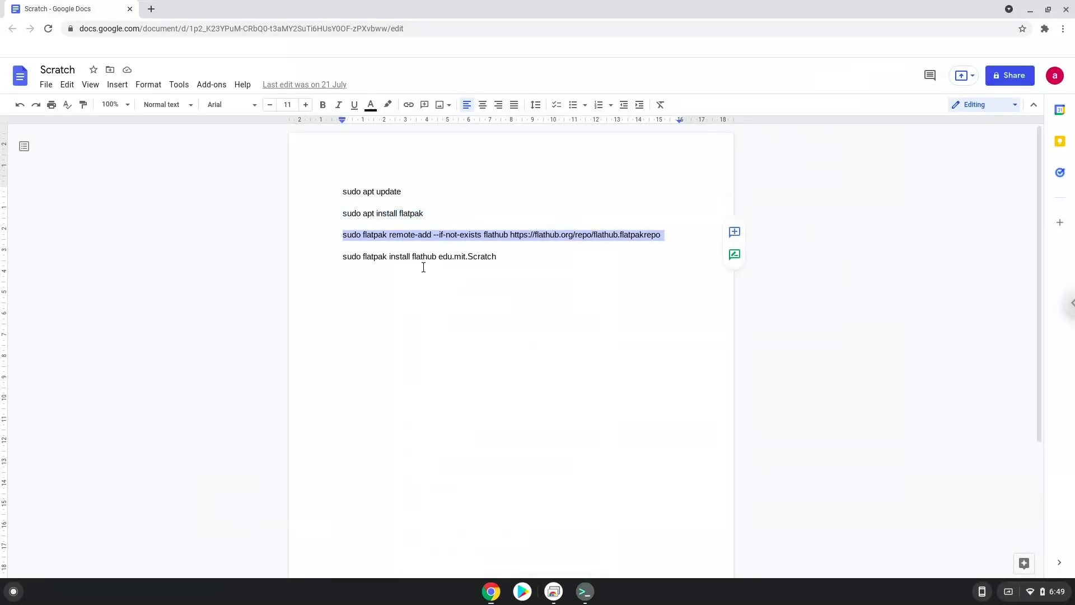
mouse_move(584, 590)
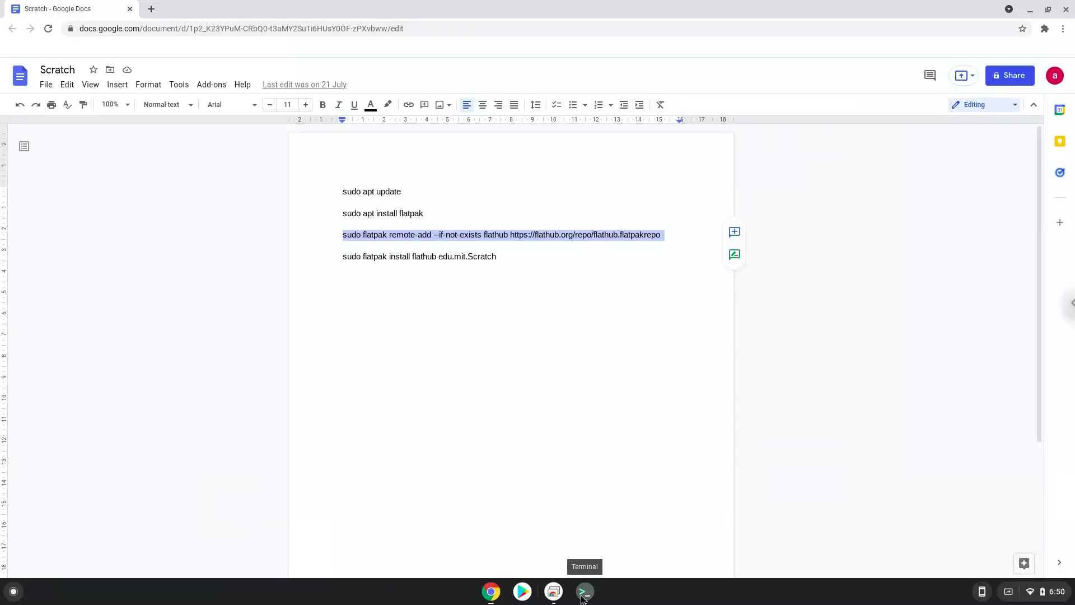
- Run the flatpak remote-add Flathub command in Terminal, then return to the notes
left_click(583, 591)
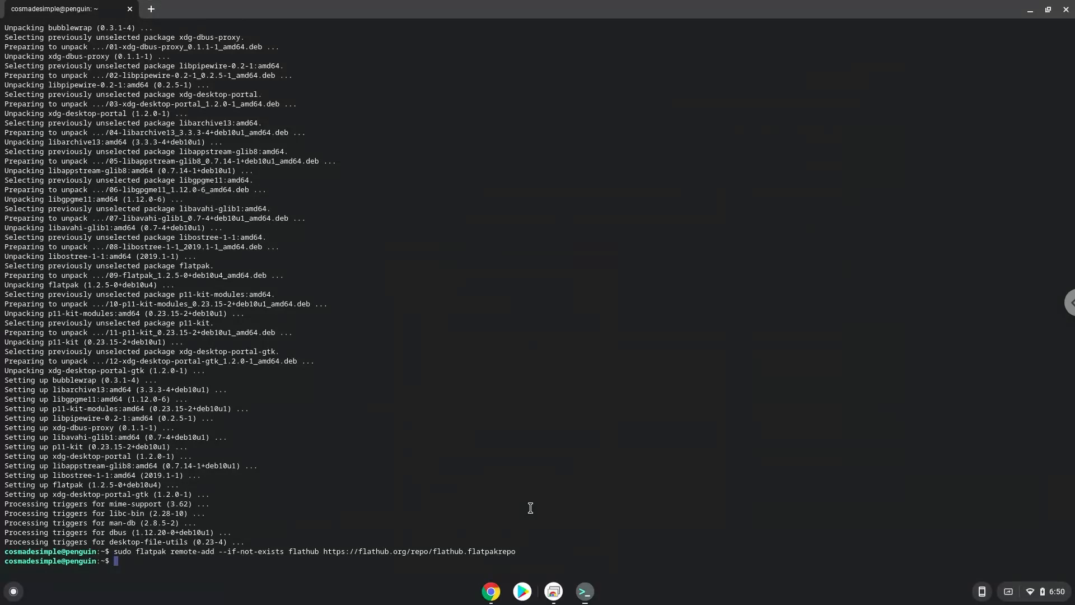
mouse_move(491, 591)
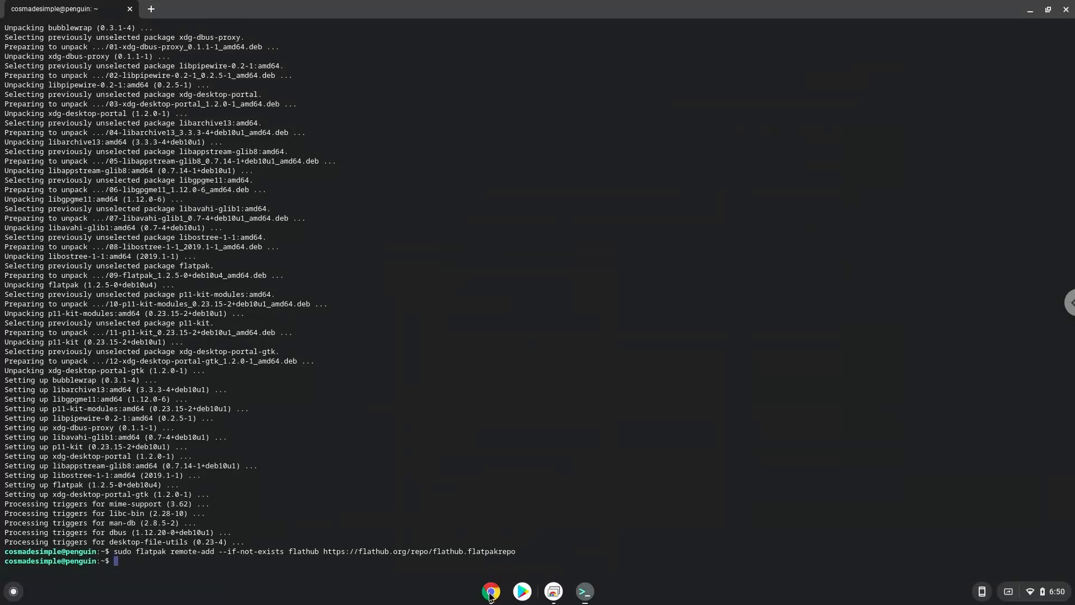
left_click(491, 591)
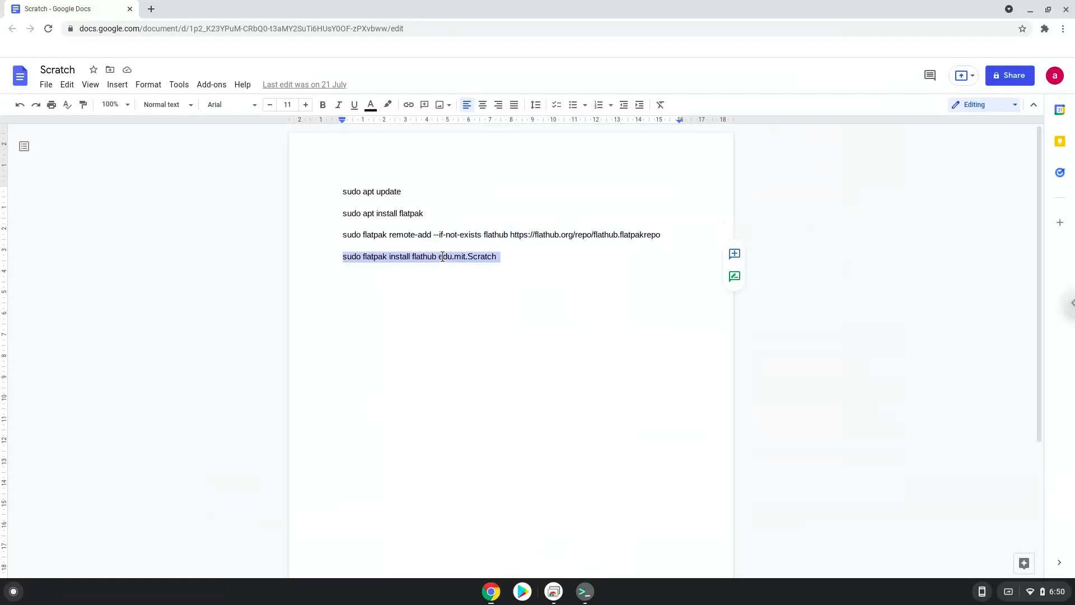
- Copy and run 'sudo flatpak install flathub edu.mit.Scratch', confirming with Y
right_click(439, 256)
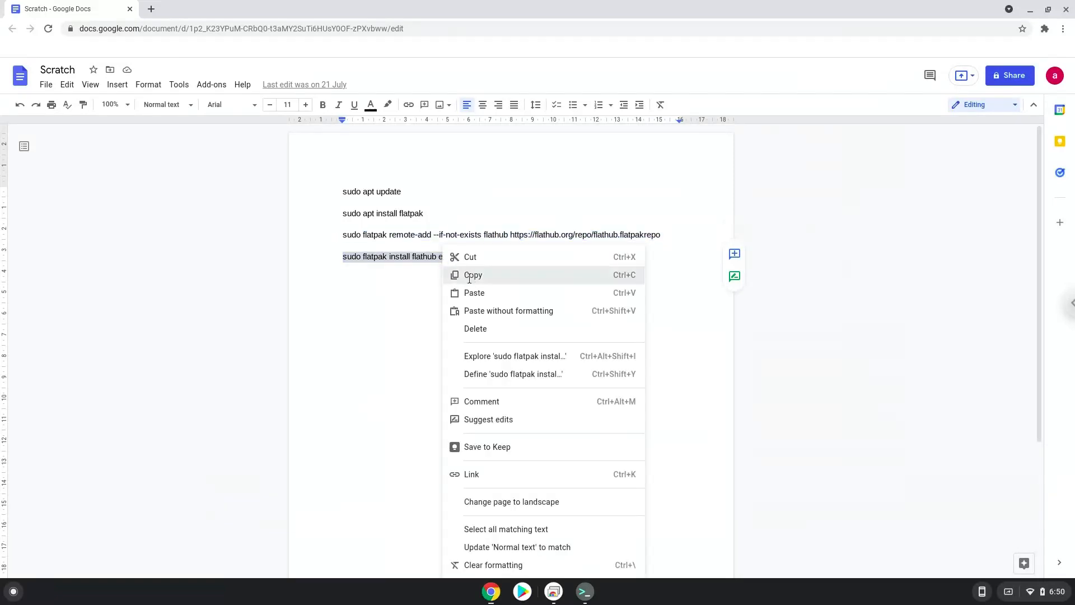
left_click(473, 274)
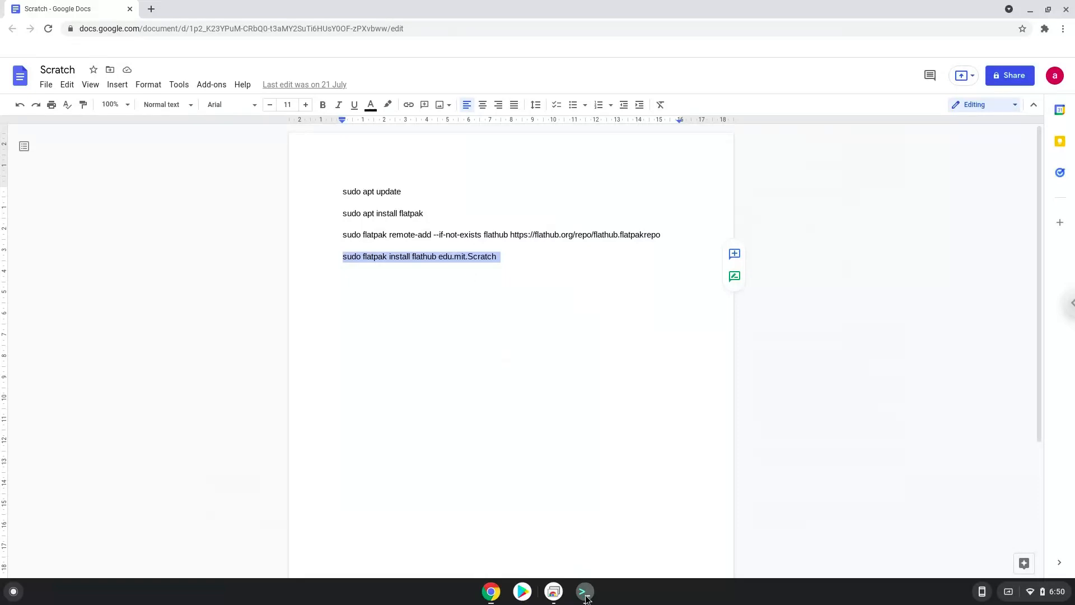
left_click(583, 591)
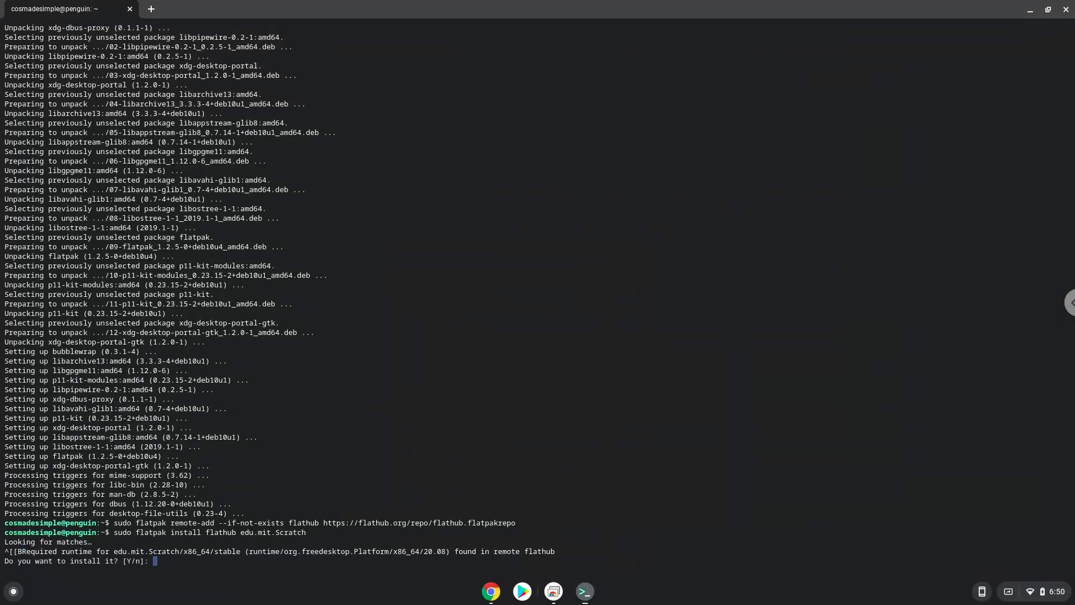
type("Y")
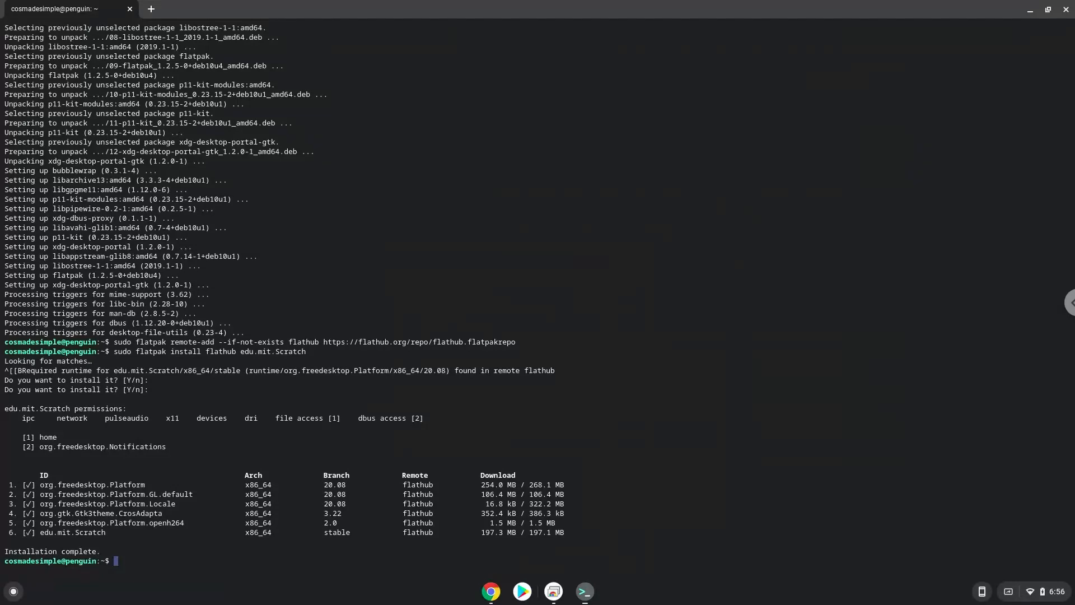
mouse_move(795, 331)
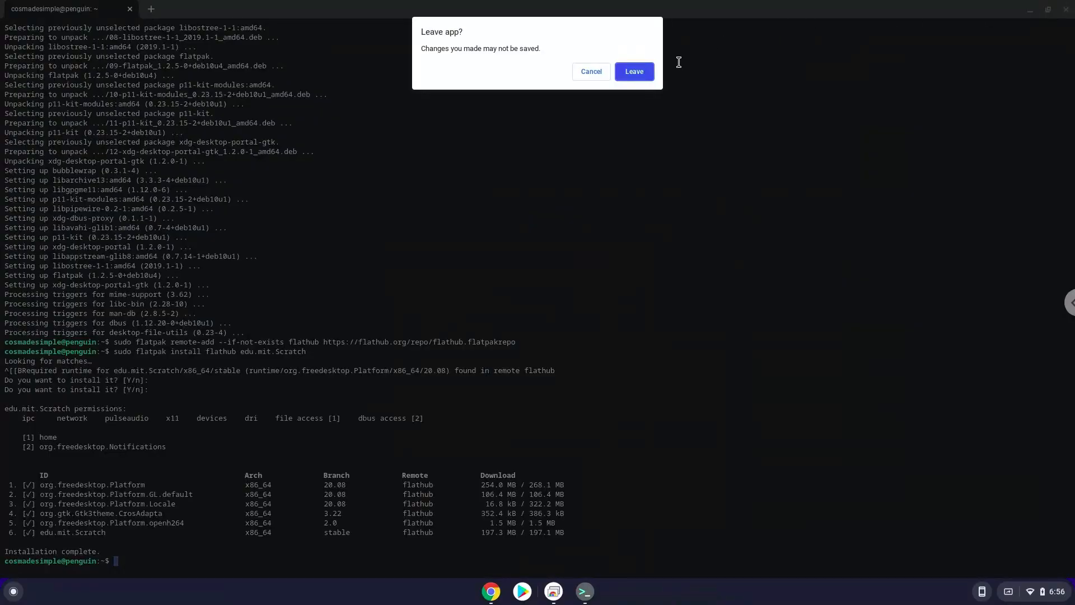
- Leave Terminal, expand the Launcher and open the Linux apps folder showing Scratch
left_click(632, 71)
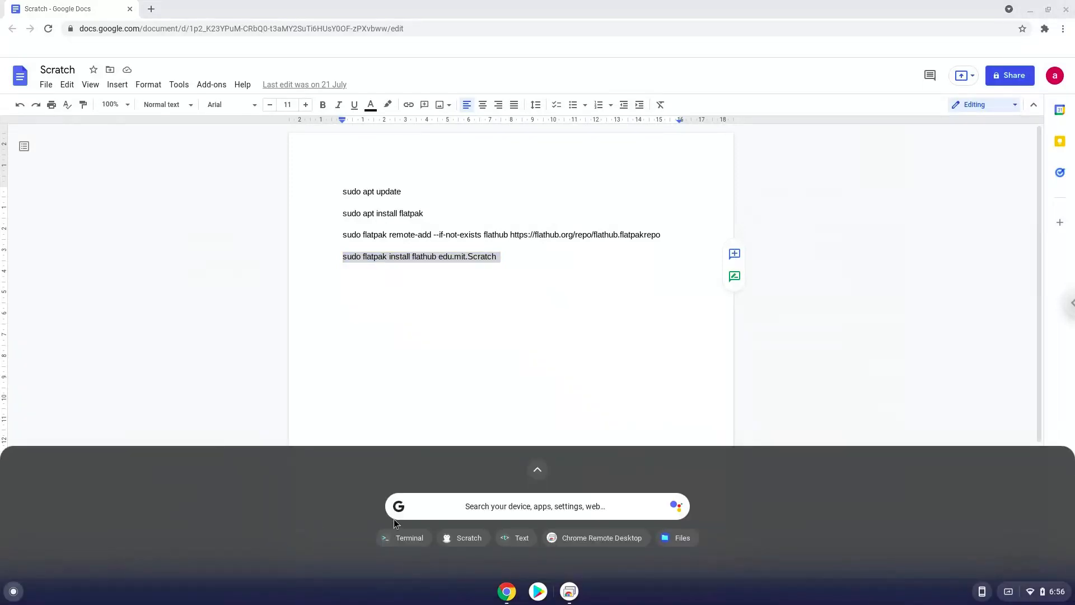
mouse_move(537, 470)
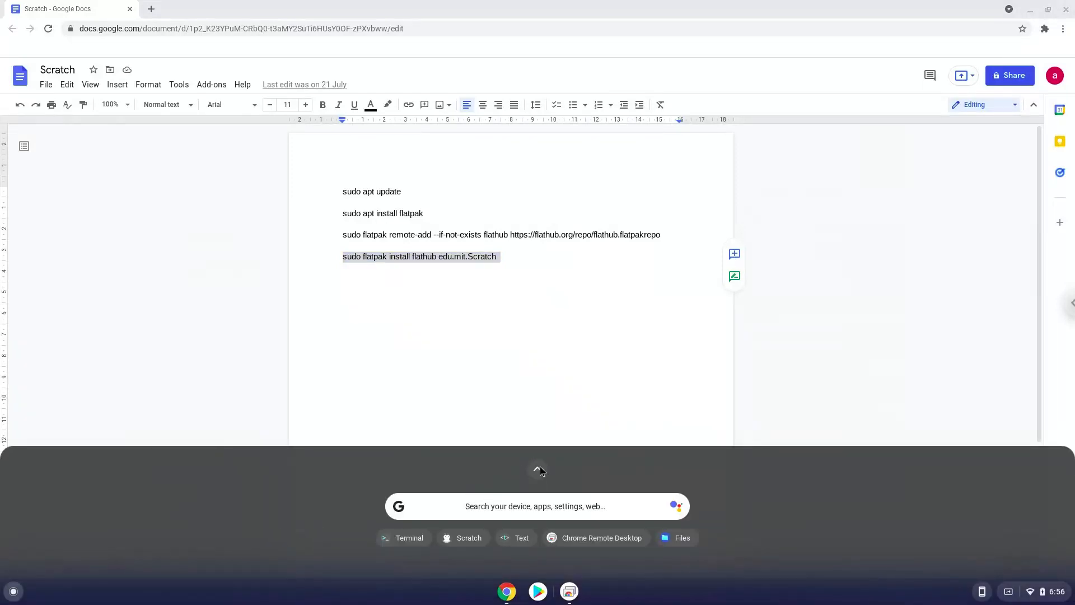
left_click(538, 470)
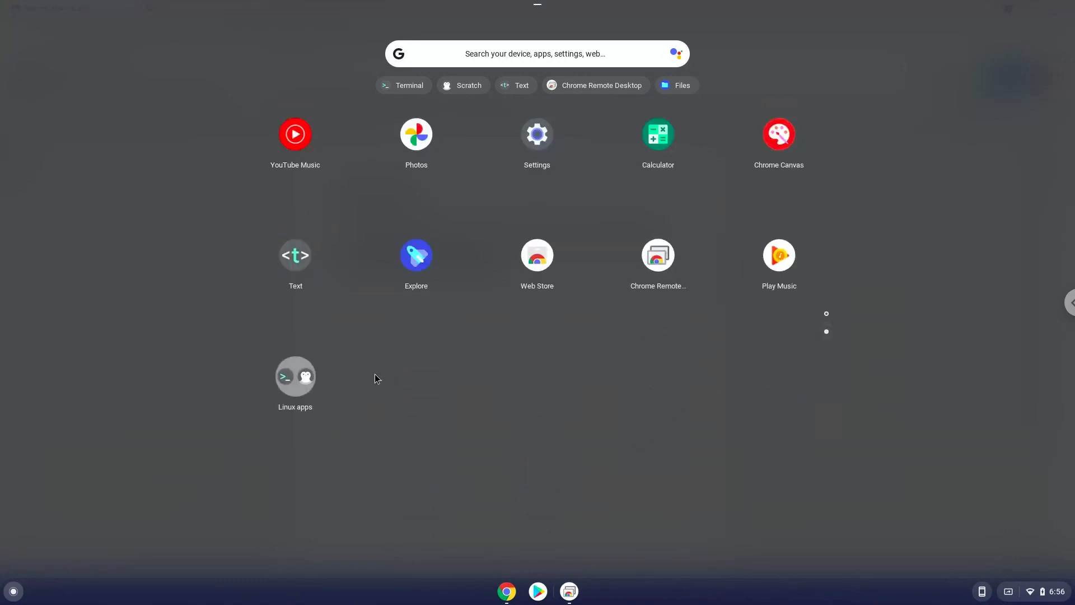
left_click(295, 376)
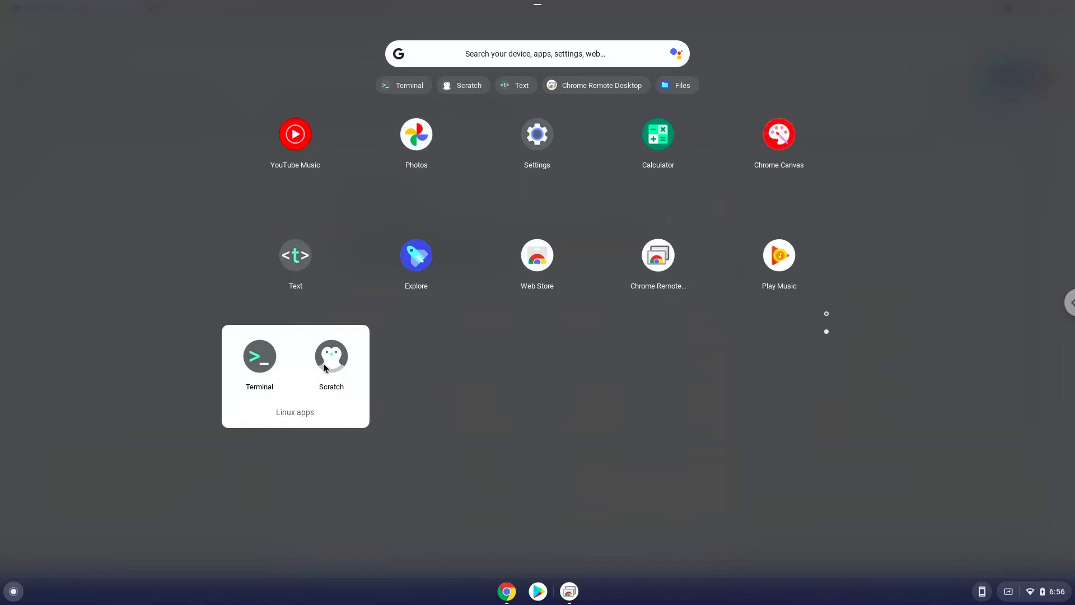